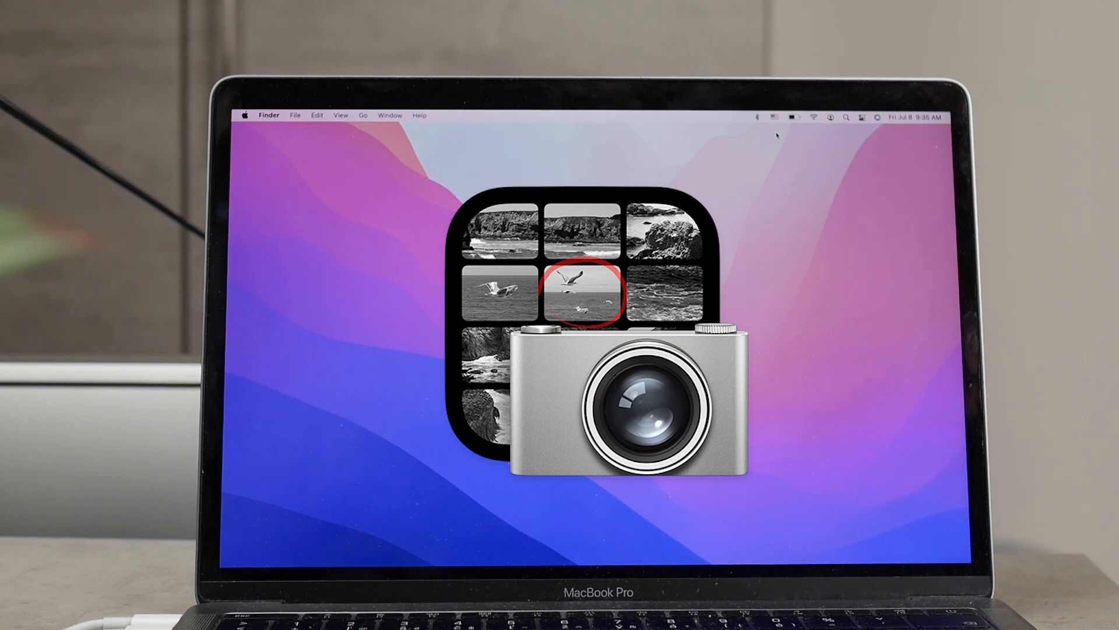
- Launch Image Capture through a Spotlight search for "image capture"
key(cmd+space)
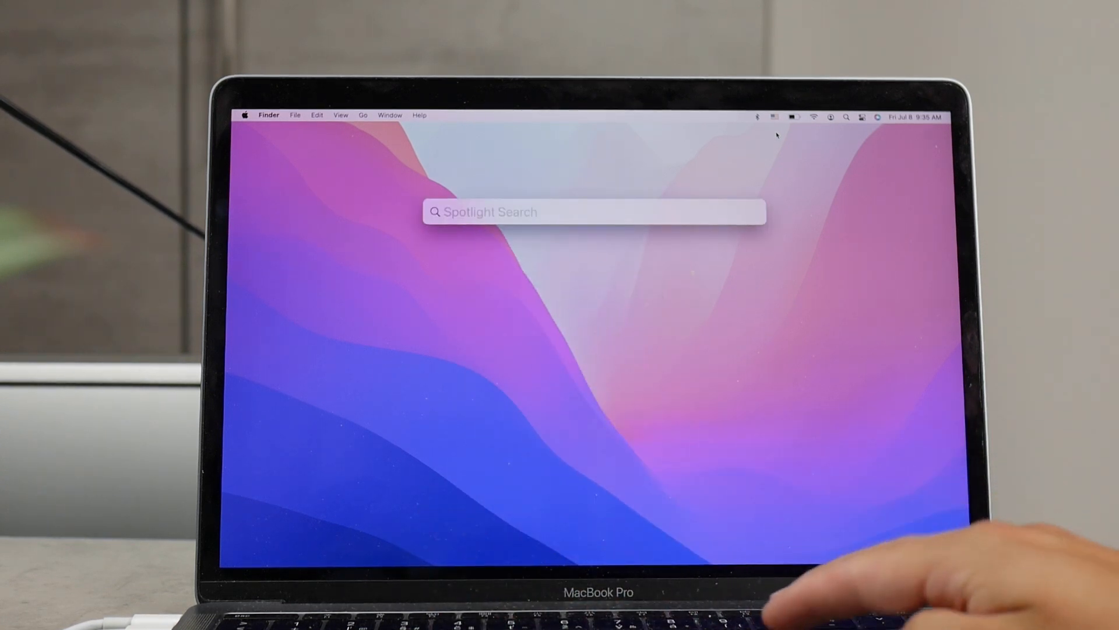
text(image)
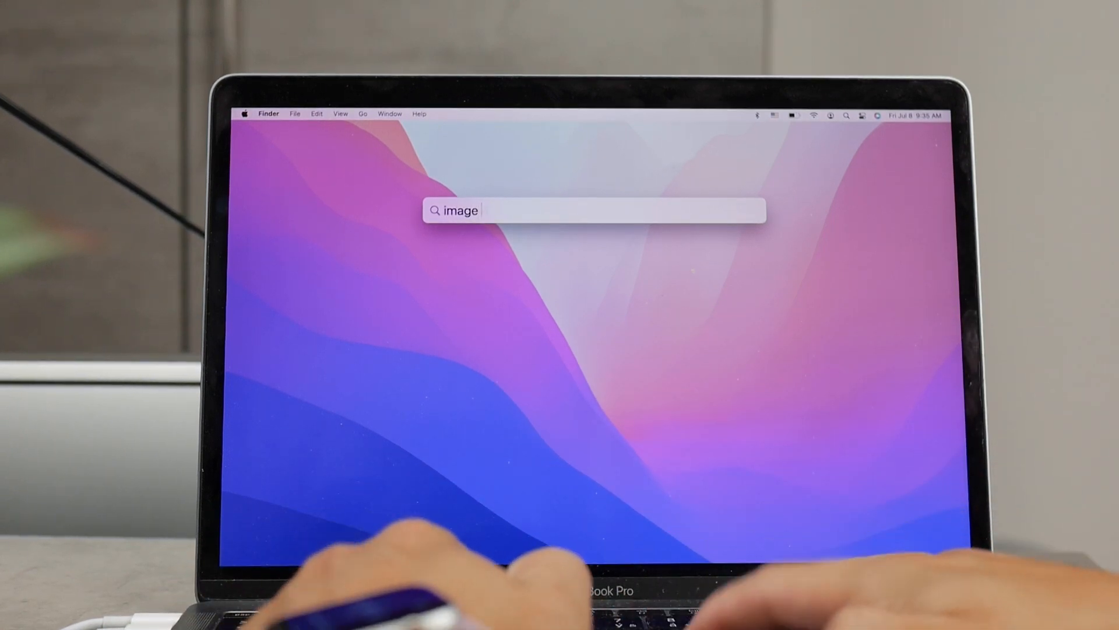
text(capture)
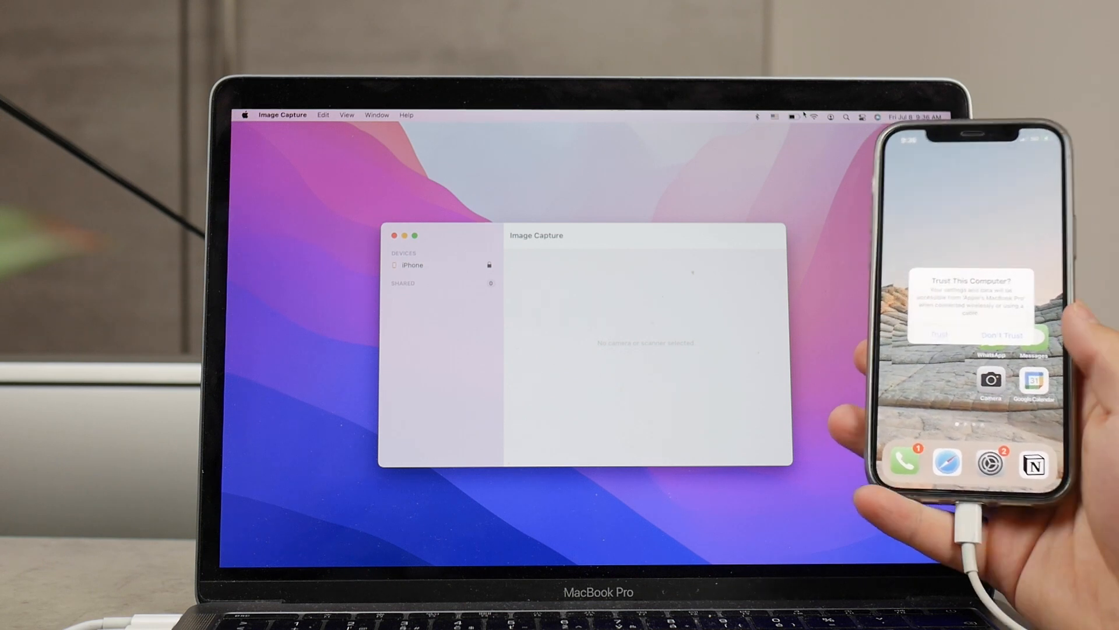
- Select the connected iPhone under Devices to show its camera roll
click(936, 336)
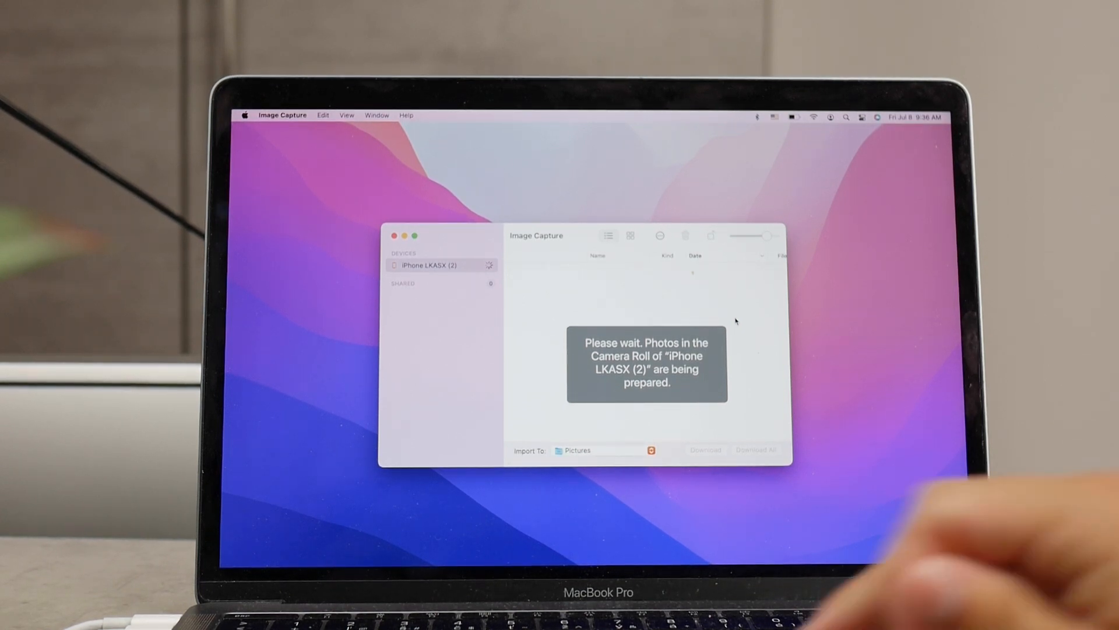
- Choose Other… from the Import To destinations to get a folder picker
click(587, 451)
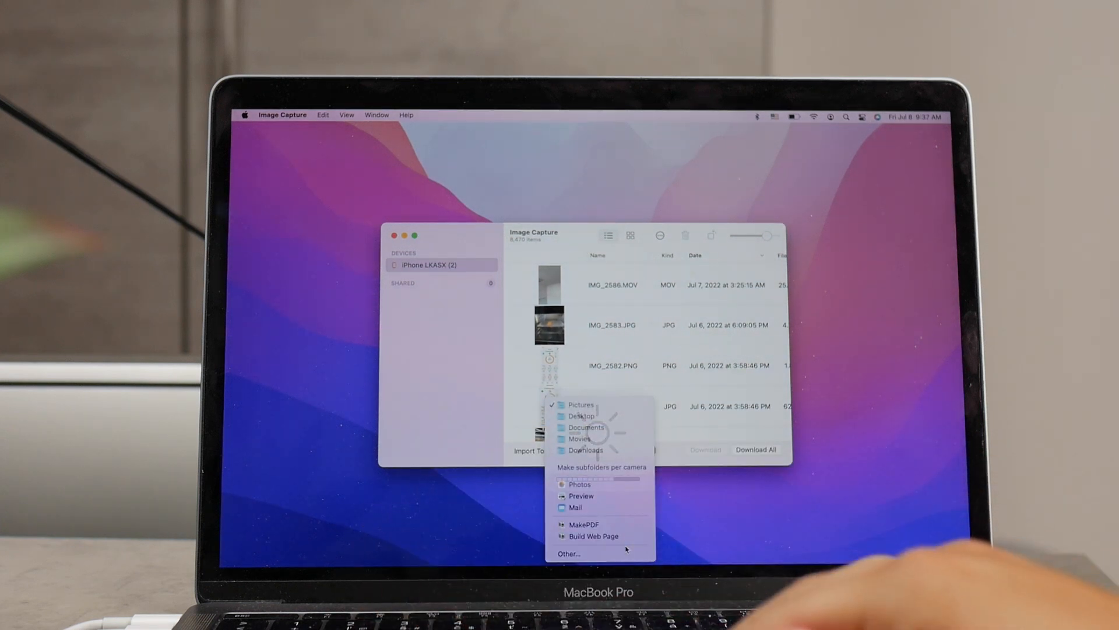
mouse_move(572, 553)
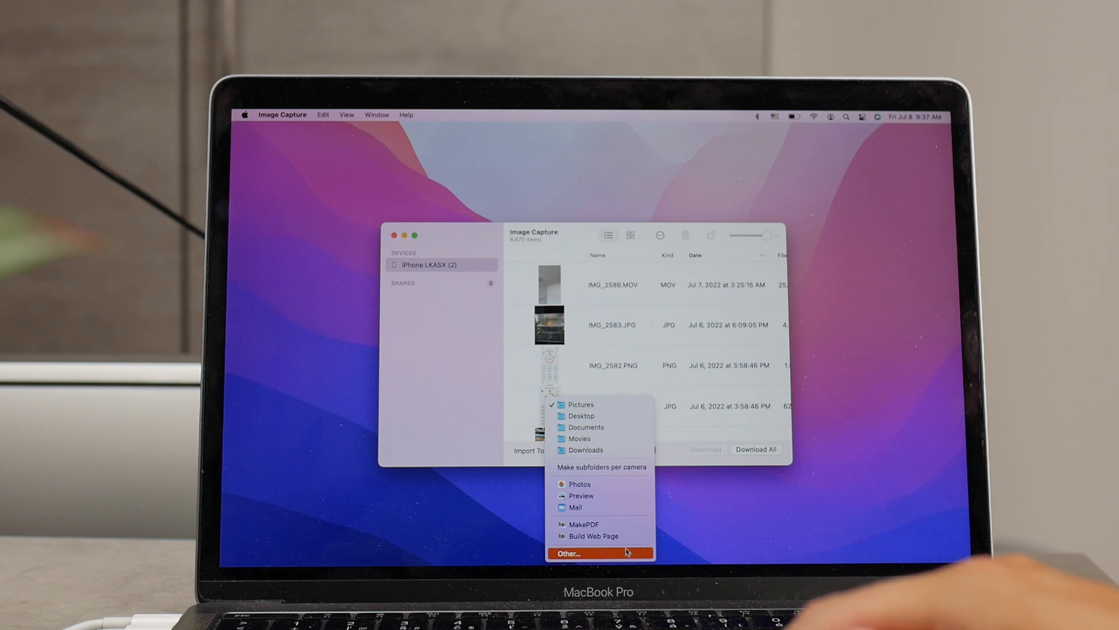
click(569, 553)
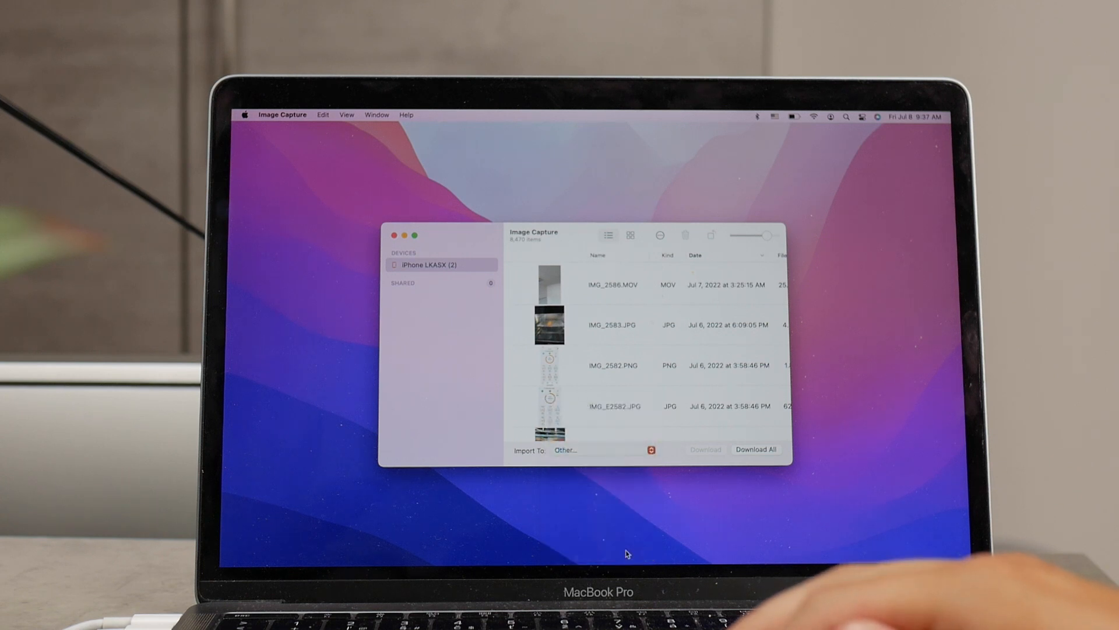
click(566, 450)
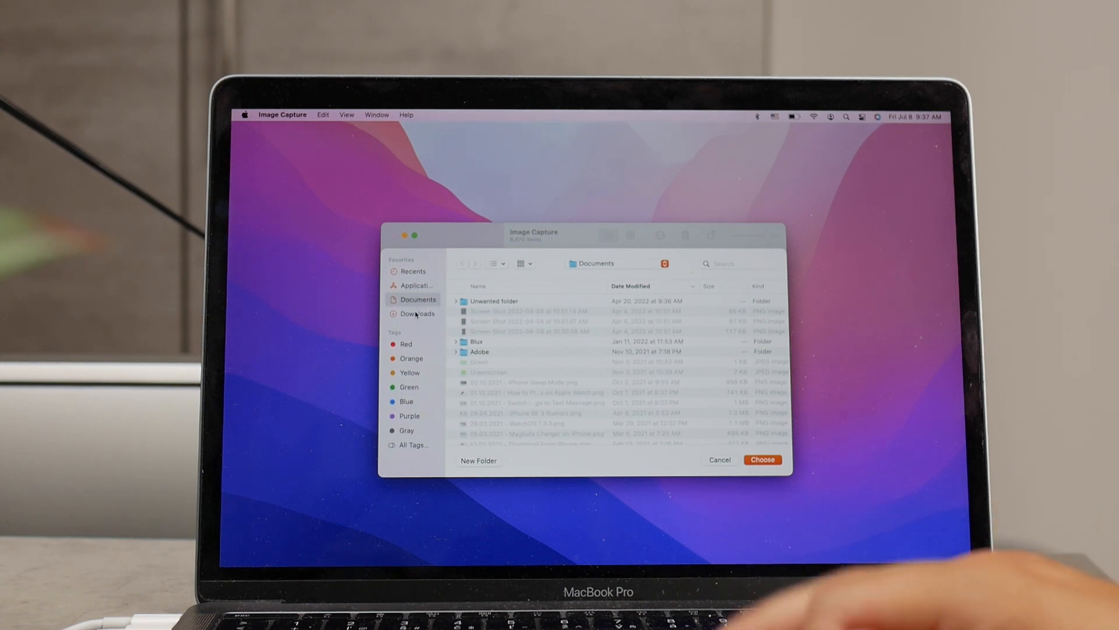
- Make Documents the import destination folder
click(416, 313)
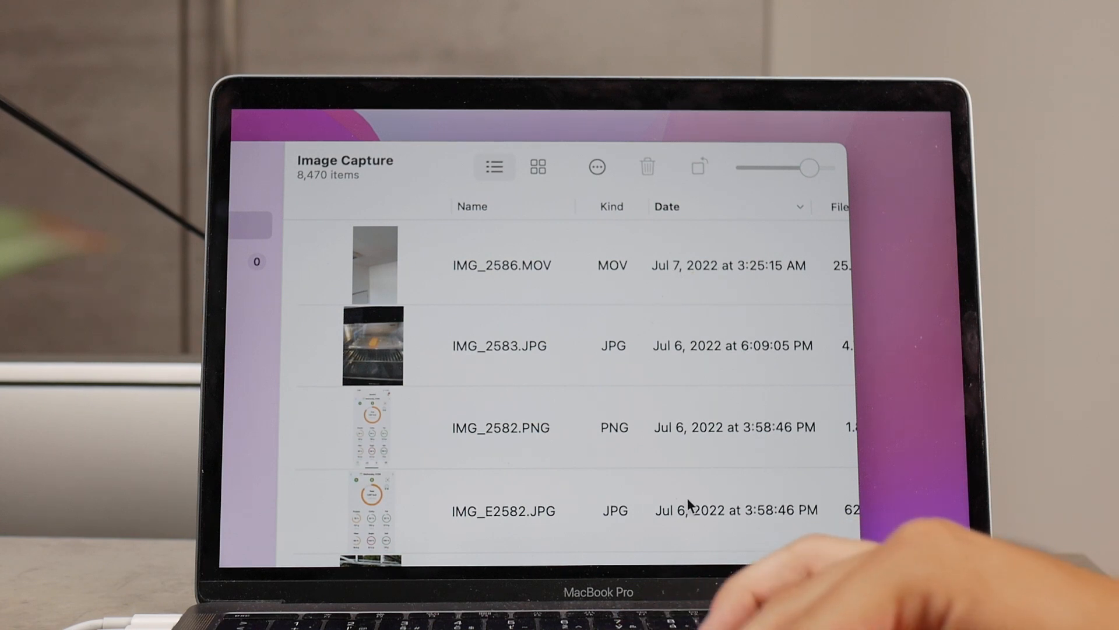
- Browse the iPhone's photo list and select the IMG_2586.MOV video for download
scroll(down, 3)
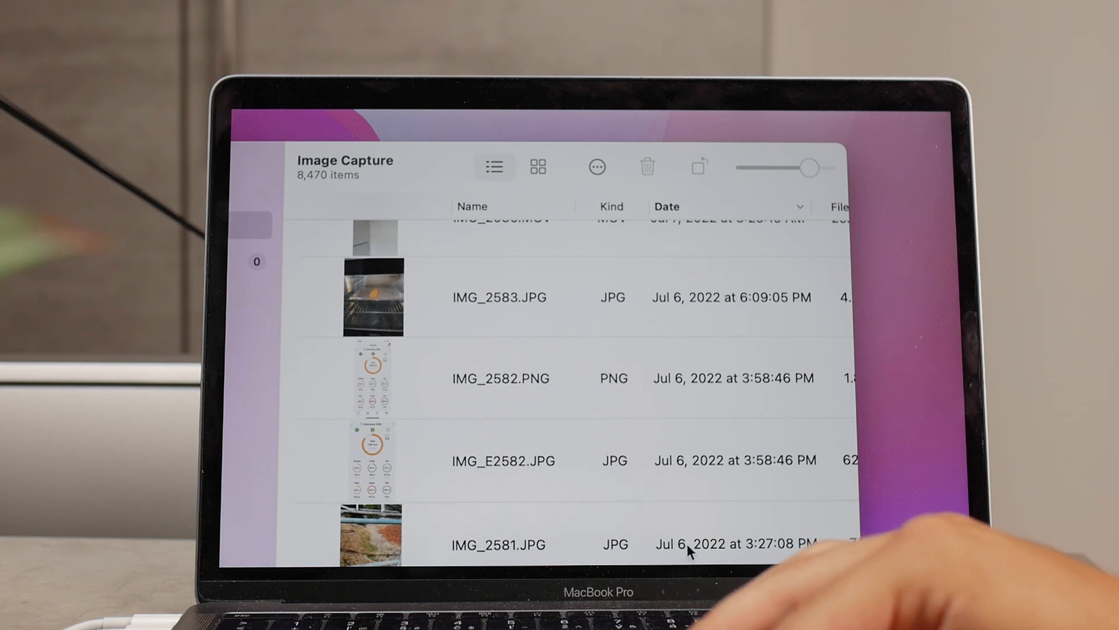
scroll(down, 3)
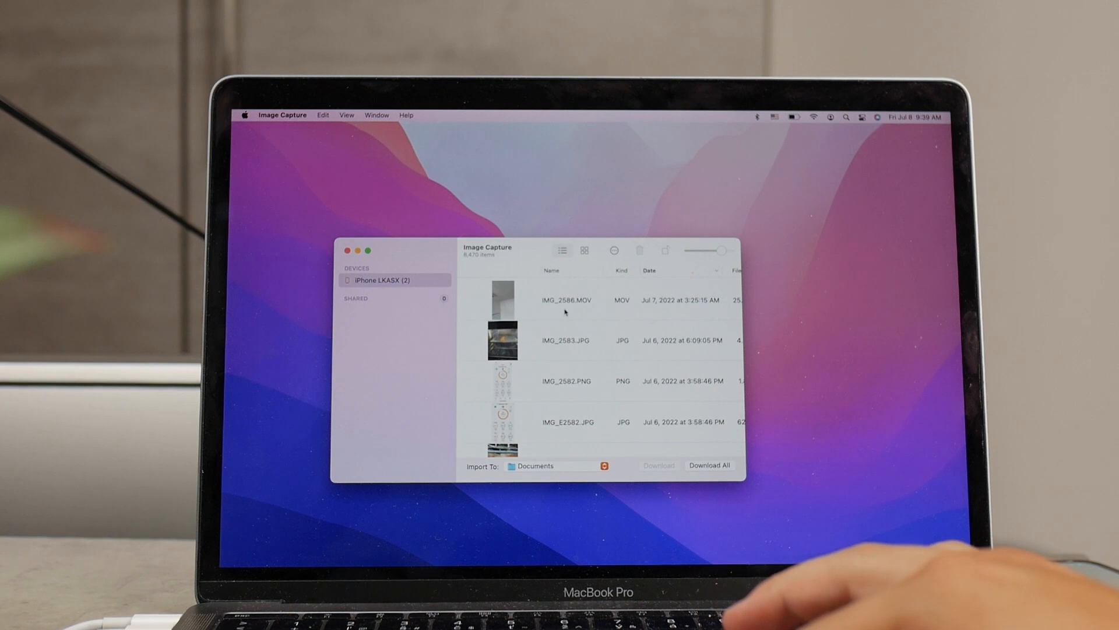
click(566, 300)
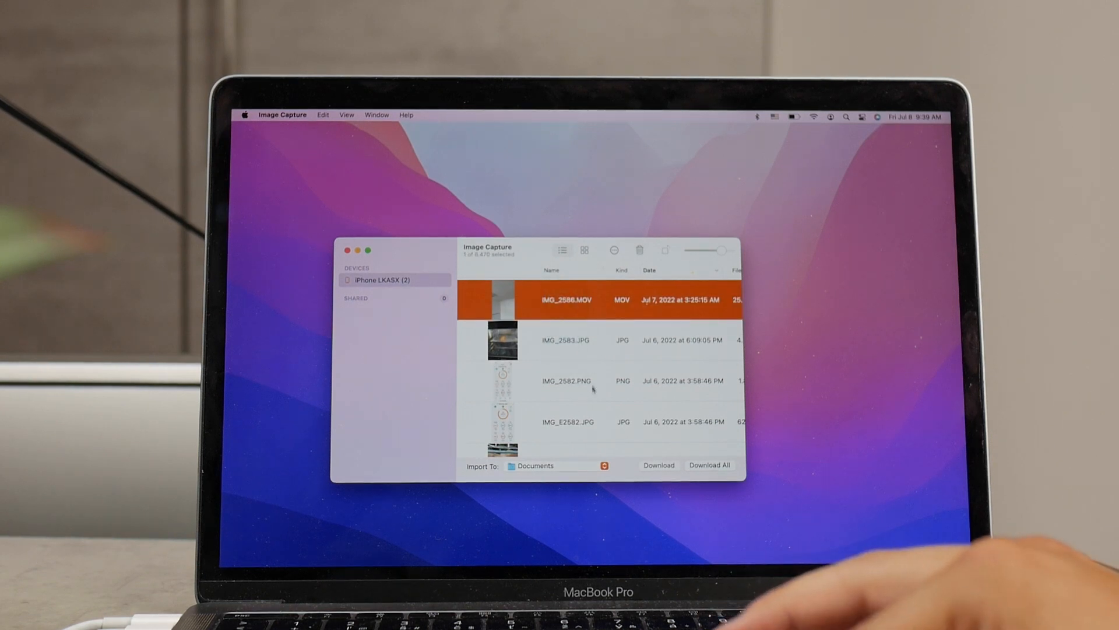